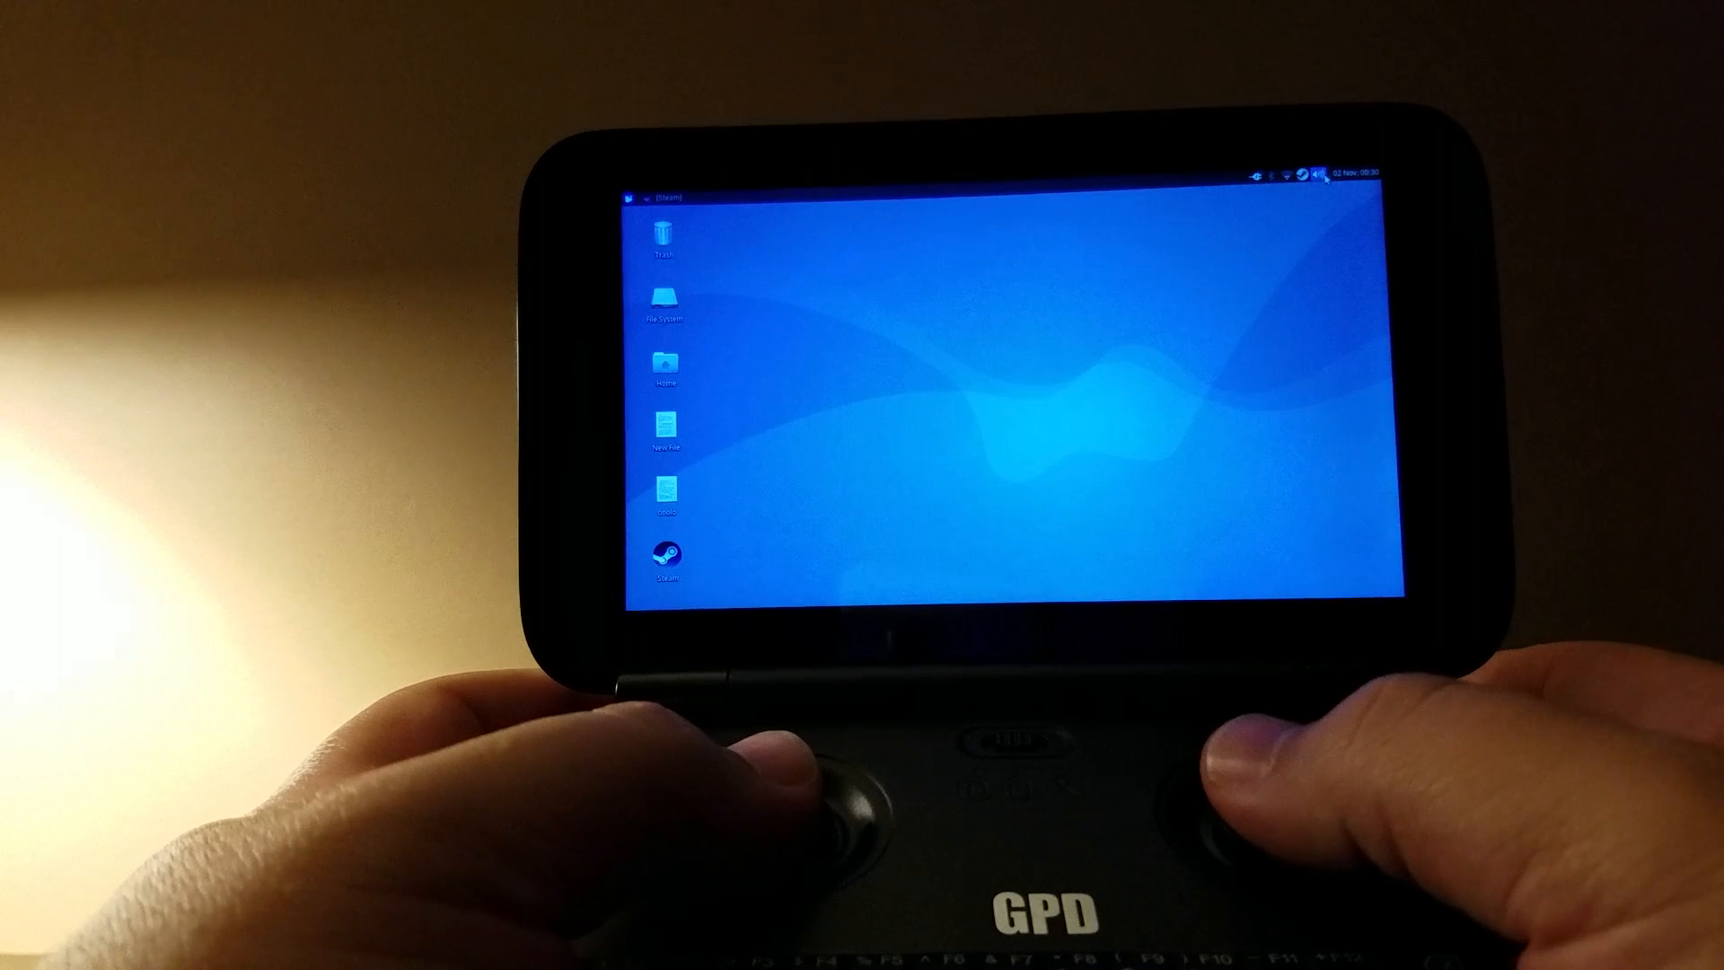
Open the panel's sound indicator menu showing the media player and Sound Settings entries
click(1318, 176)
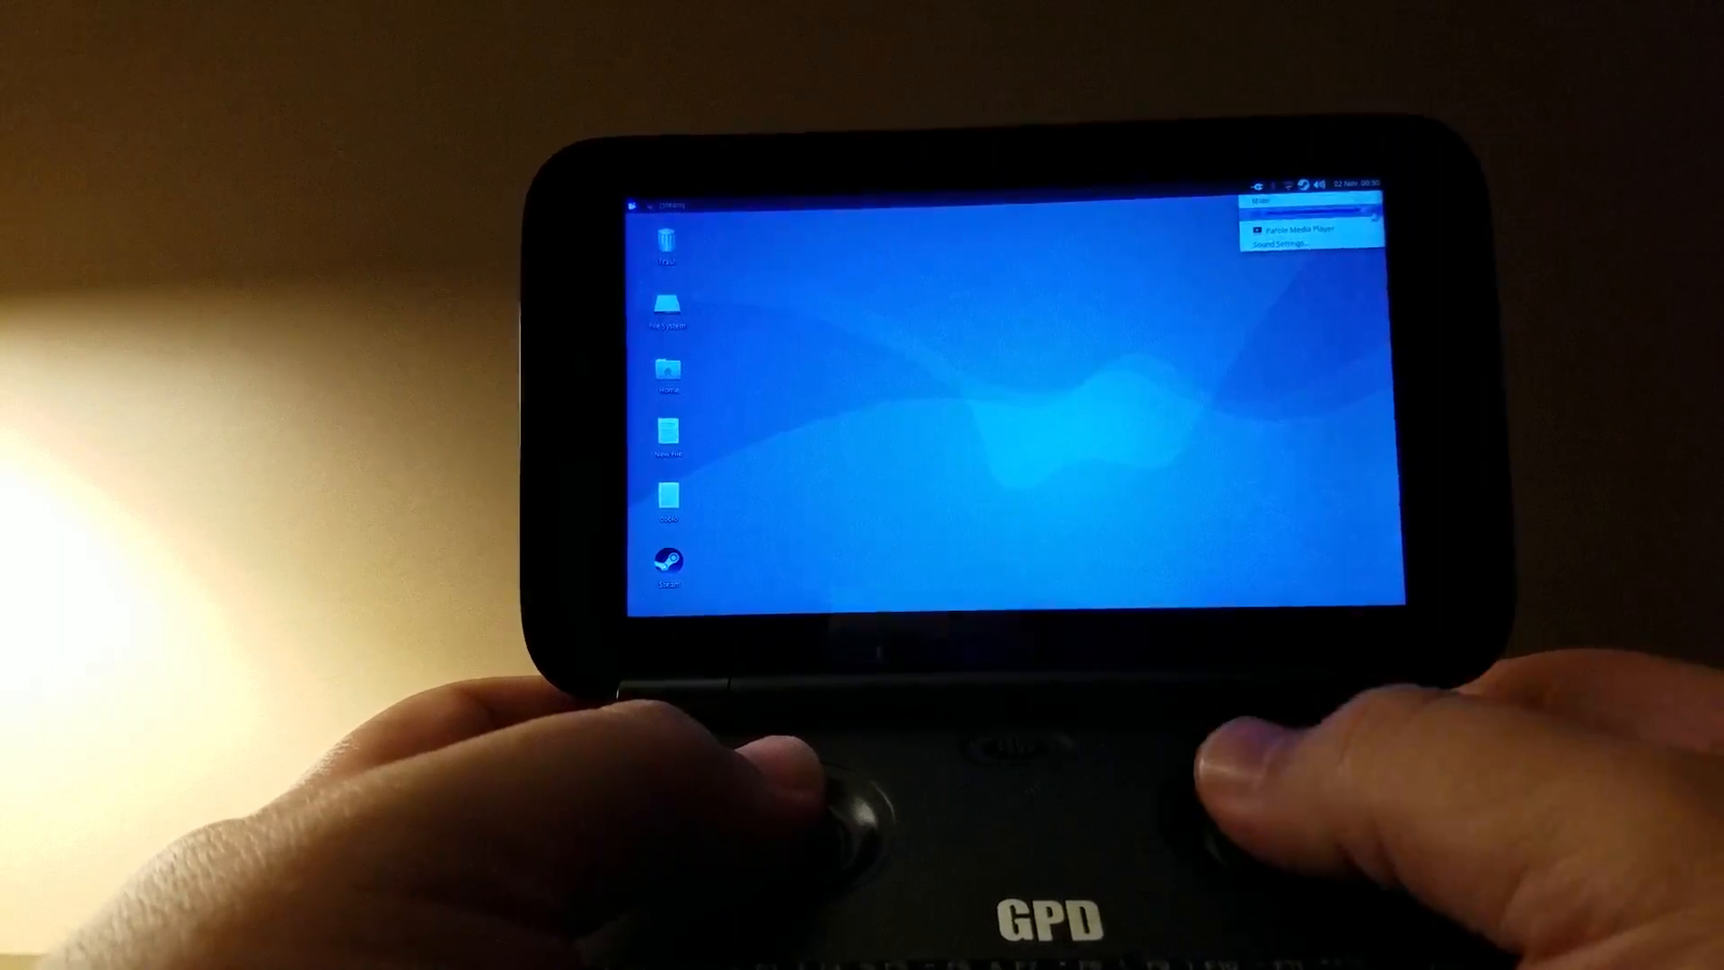